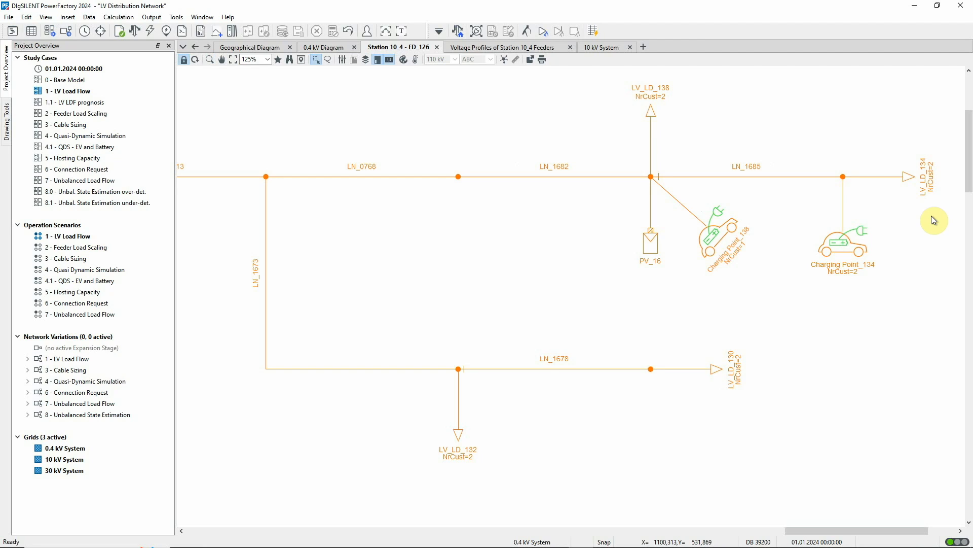
- Inspect a low-voltage load's LV load flow and Household fully-electric coincidence definition
double_click(712, 369)
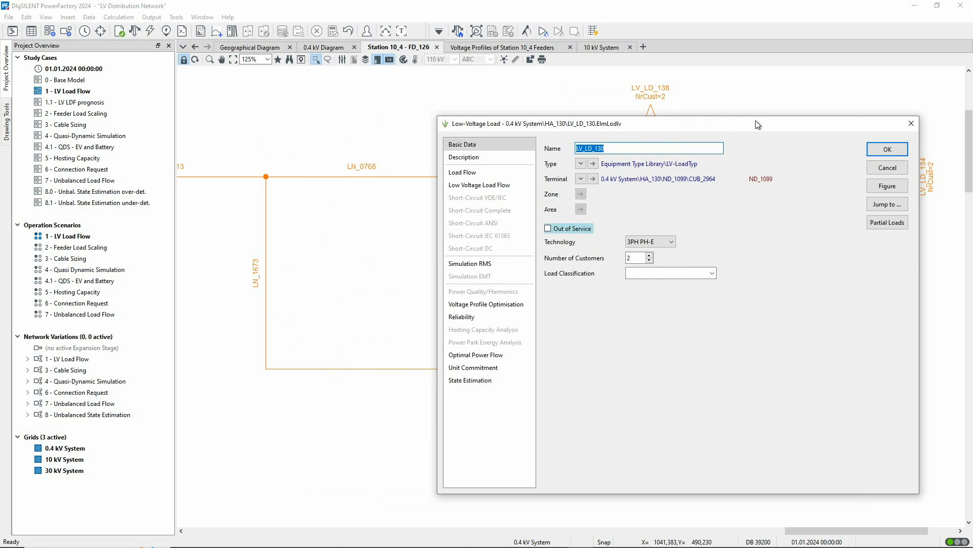
click(508, 178)
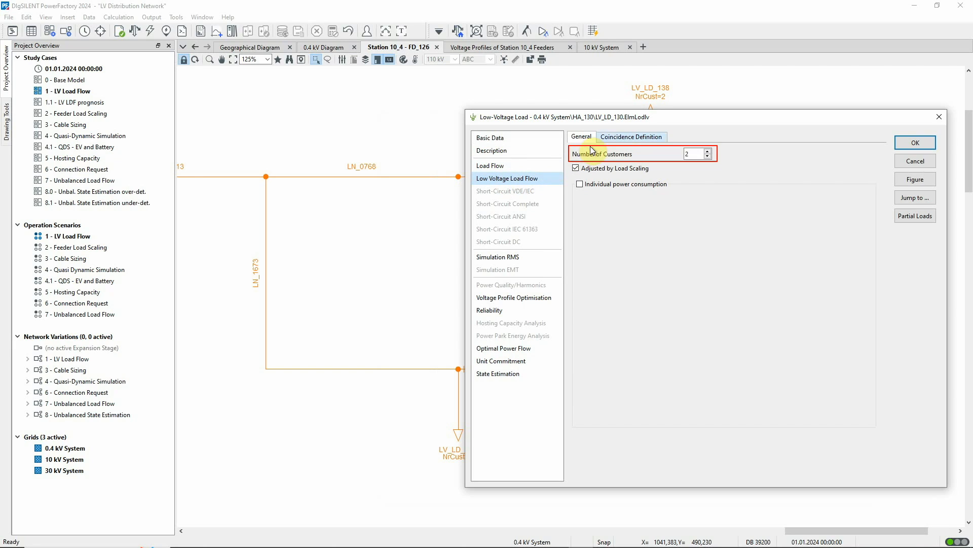
click(631, 137)
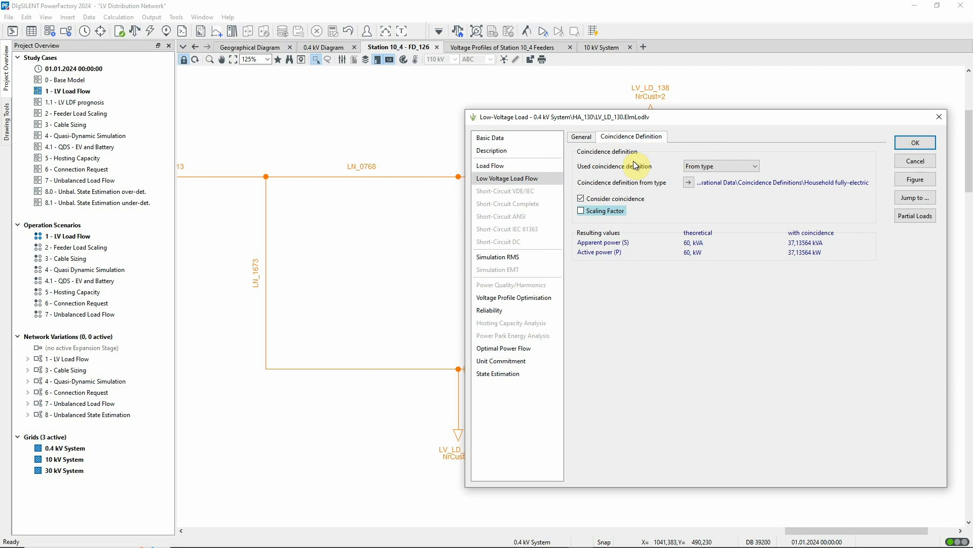
click(689, 181)
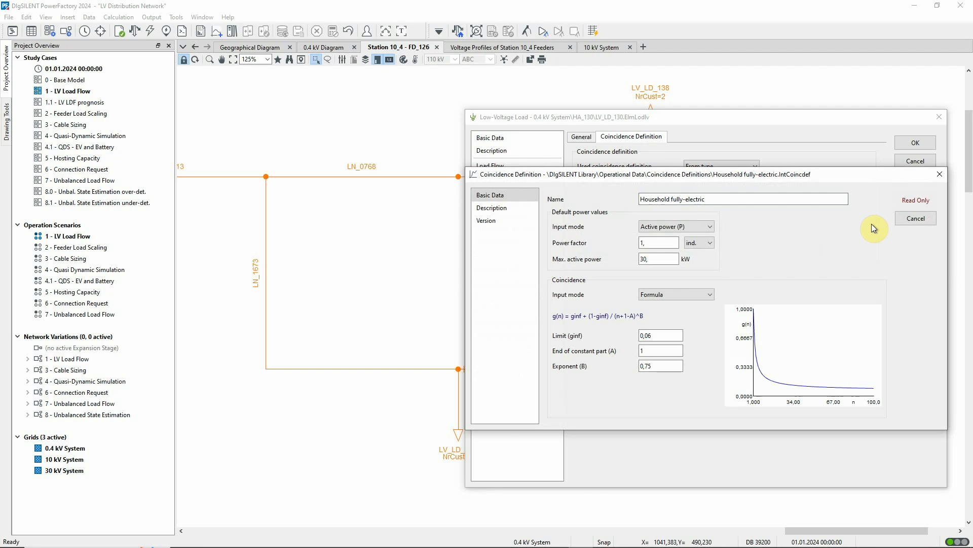
- Close the coincidence definition unchanged and fit the whole FD_126 feeder diagram in view
click(675, 294)
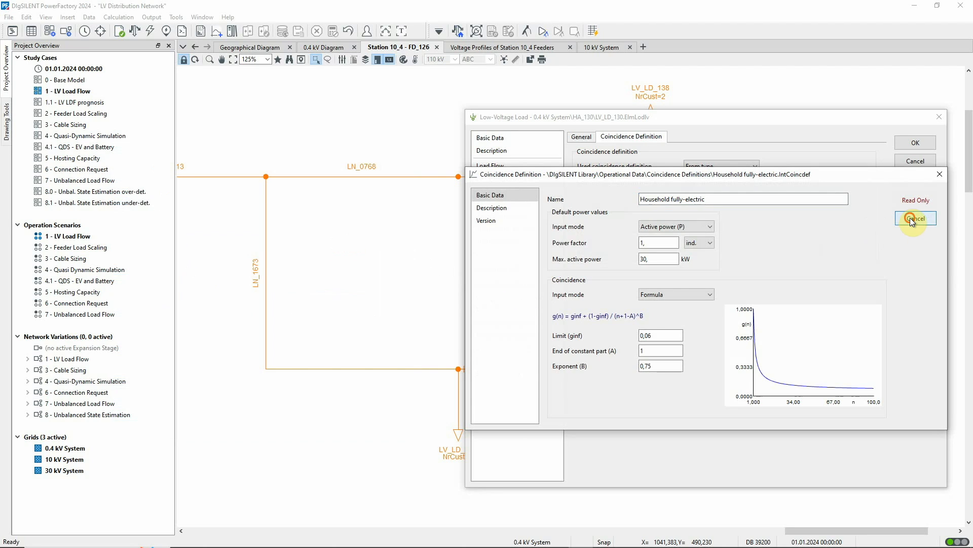
click(915, 218)
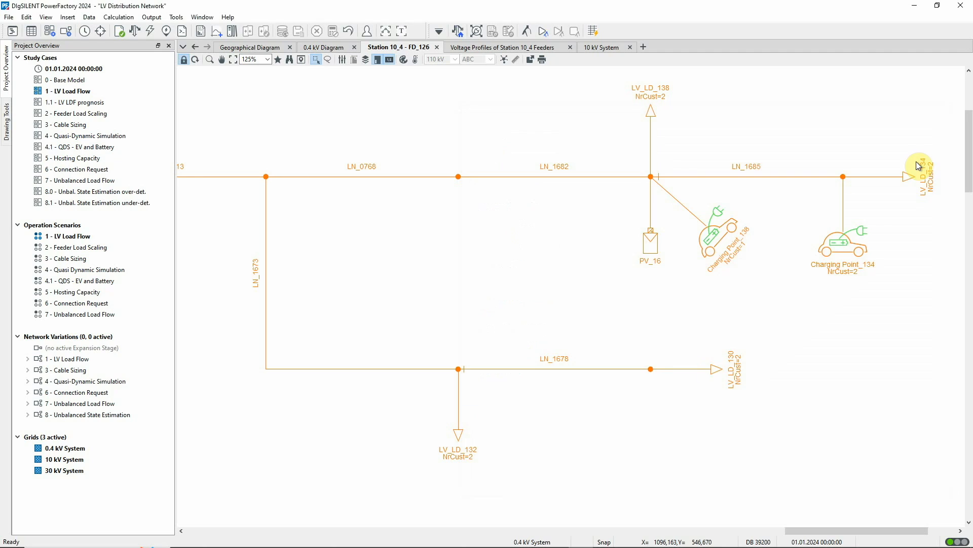
scroll(down, 3)
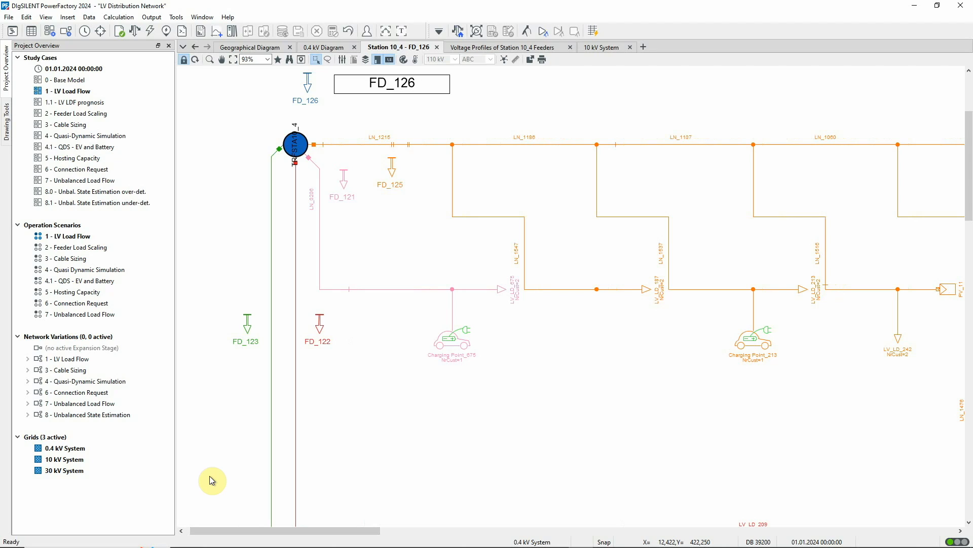
mouse_move(234, 70)
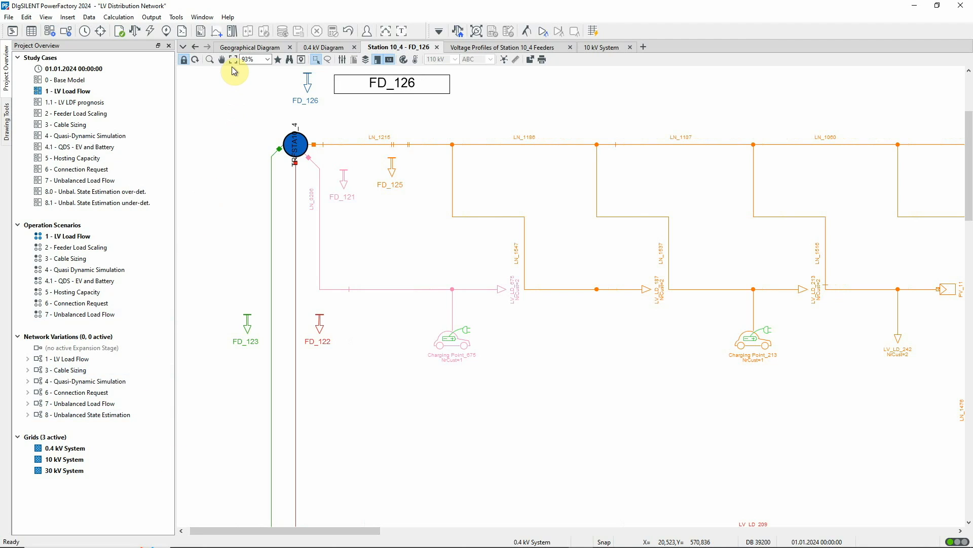
click(232, 59)
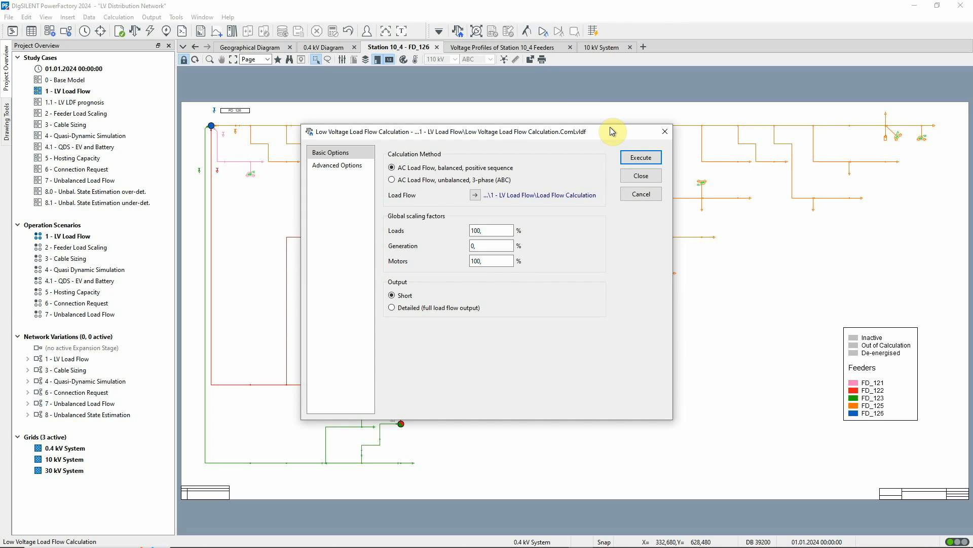
- Set the Household fully-electric scaling factor for the LV load flow to 1 and confirm
click(491, 245)
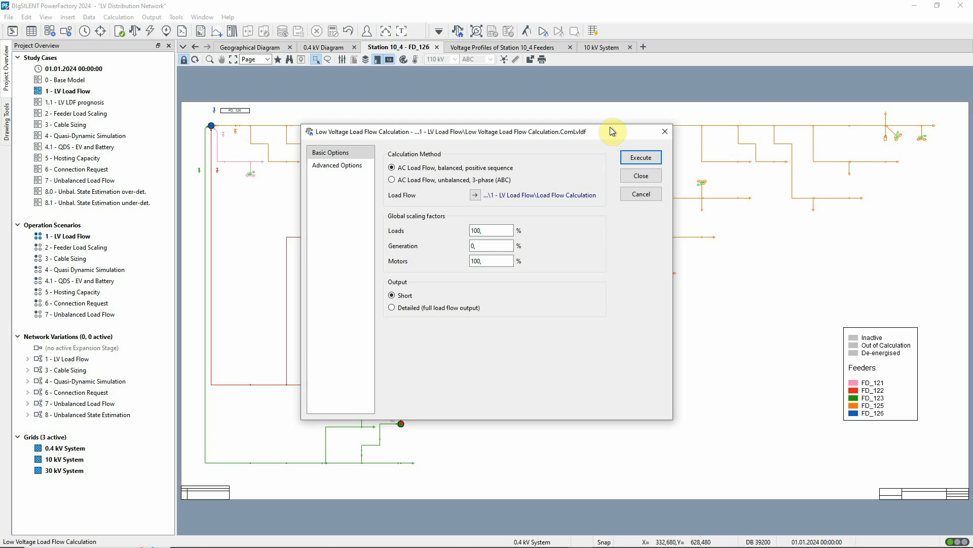
click(336, 164)
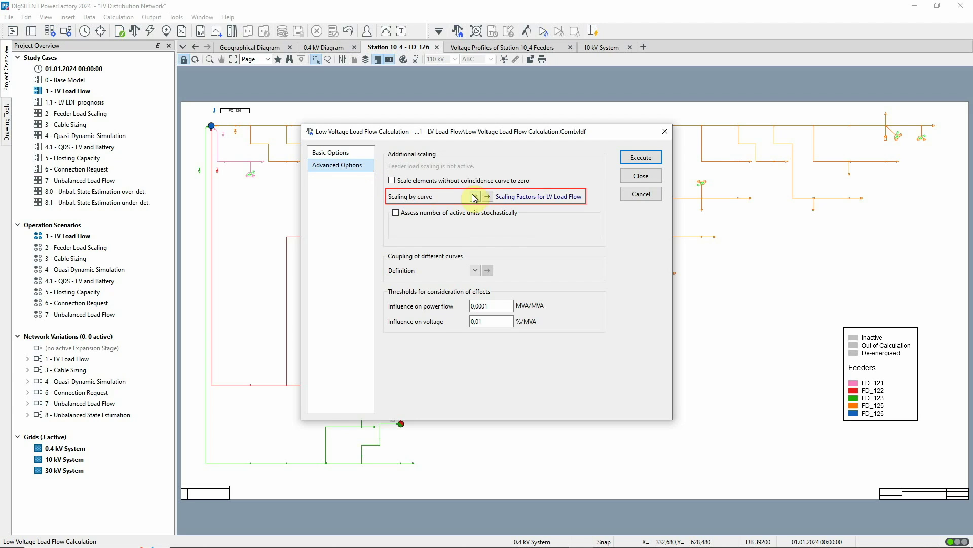
click(487, 196)
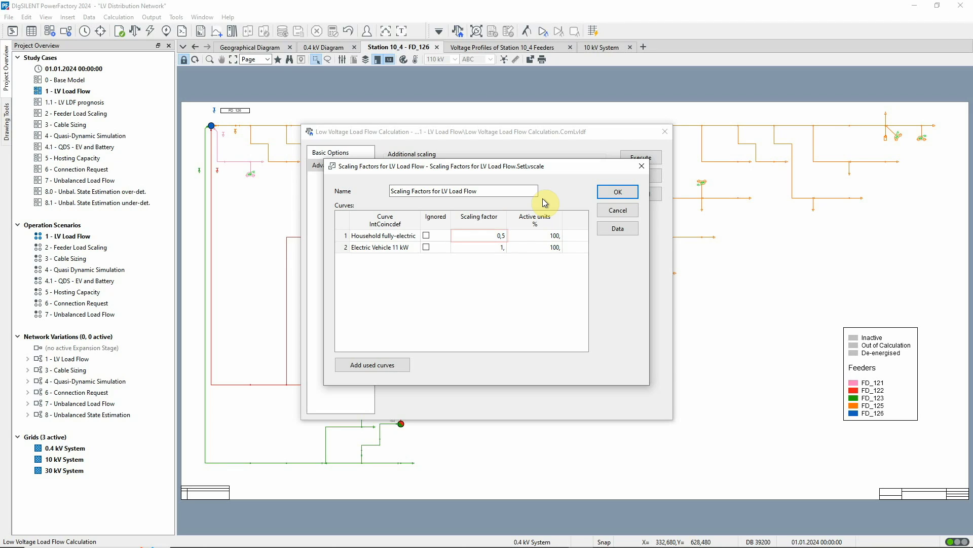
click(480, 235)
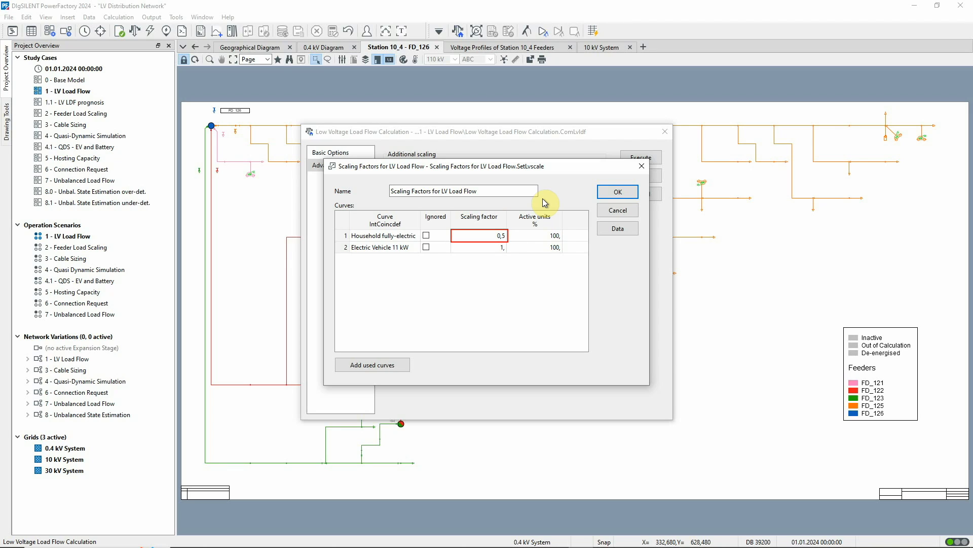
click(478, 235)
text(1,)
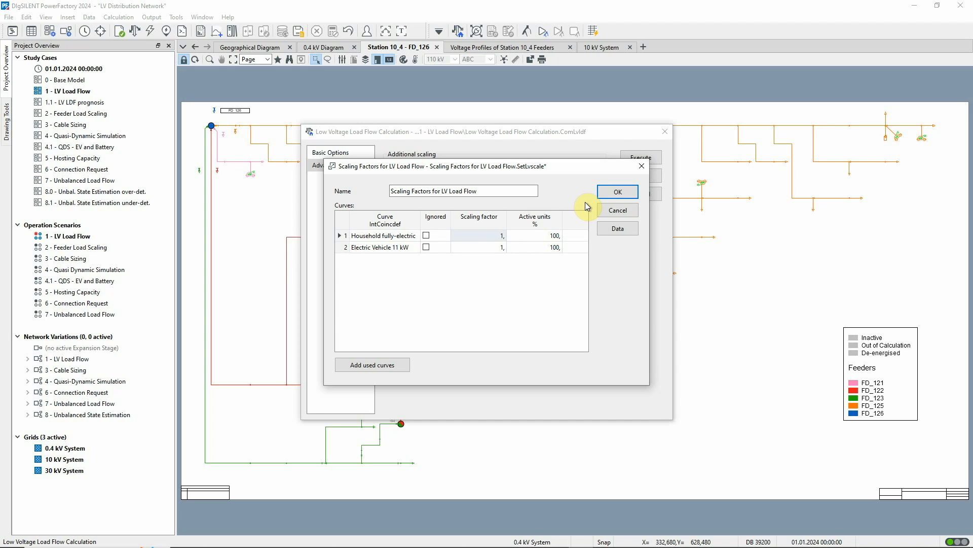
click(616, 192)
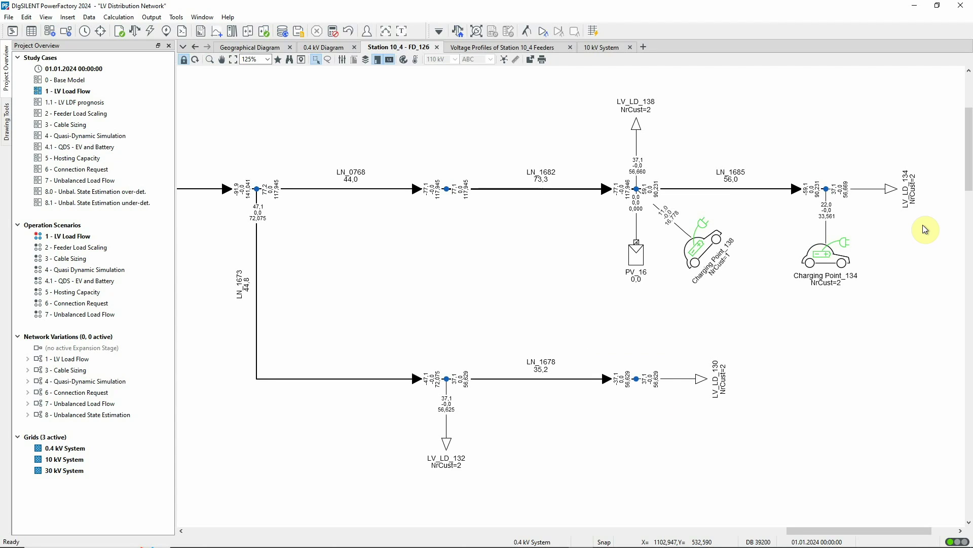
- Execute the LV load flow so result boxes appear on the feeder diagram
click(447, 378)
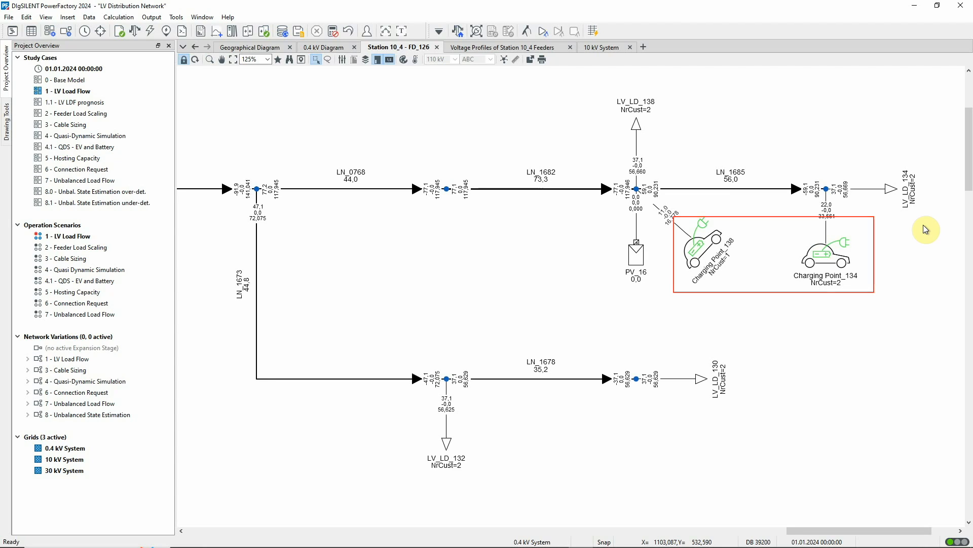
double_click(825, 254)
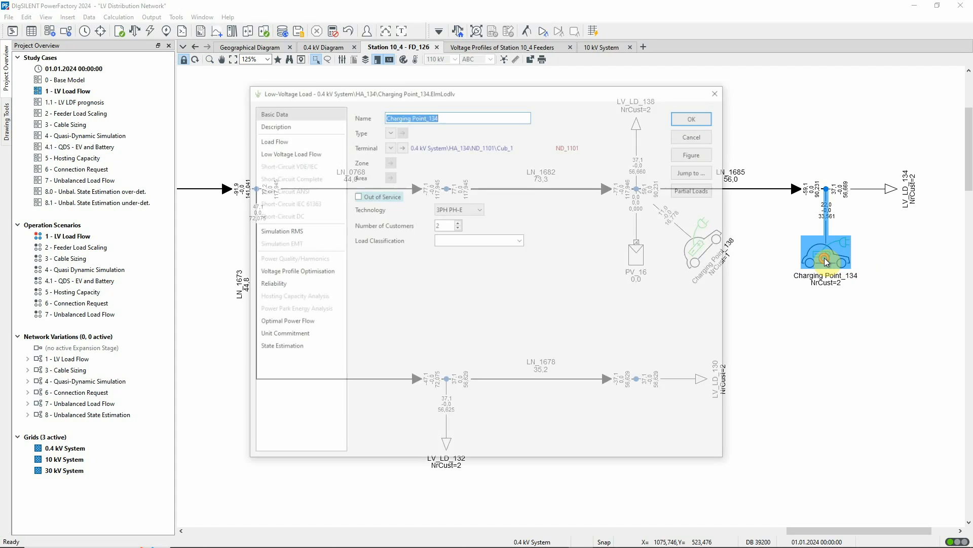
click(291, 154)
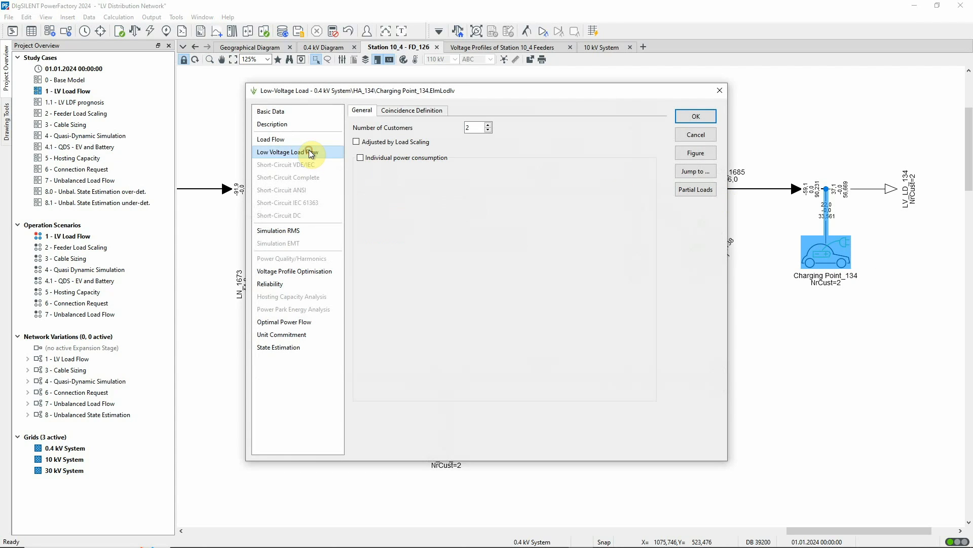
click(412, 109)
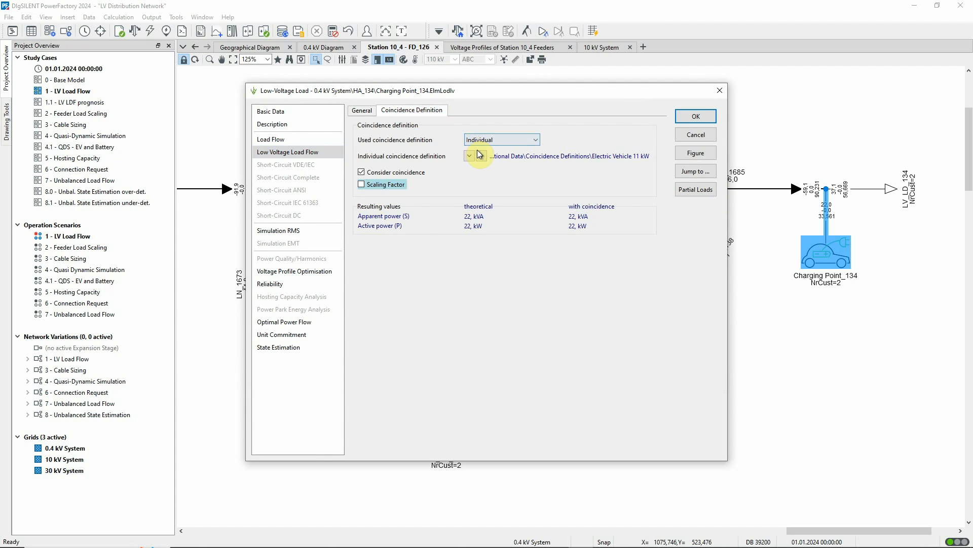
click(470, 156)
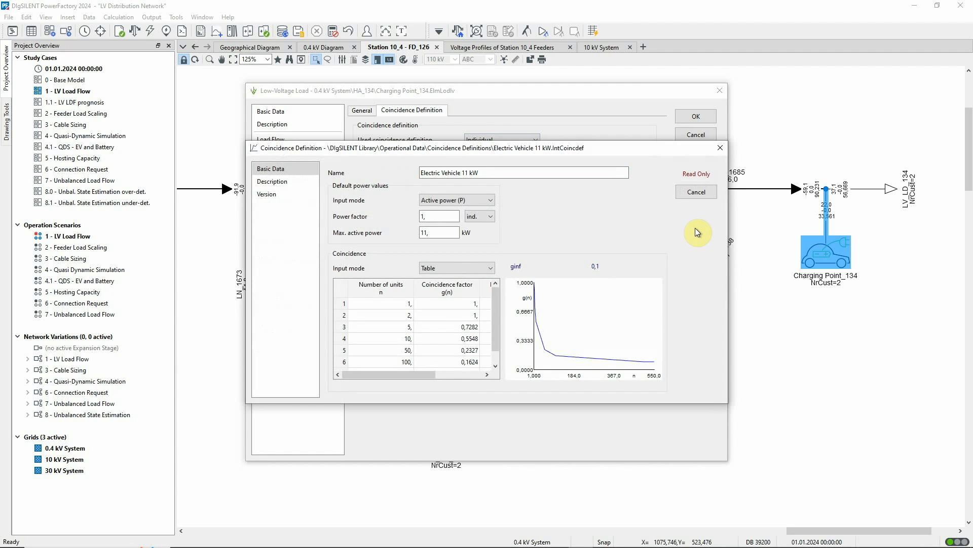
click(438, 232)
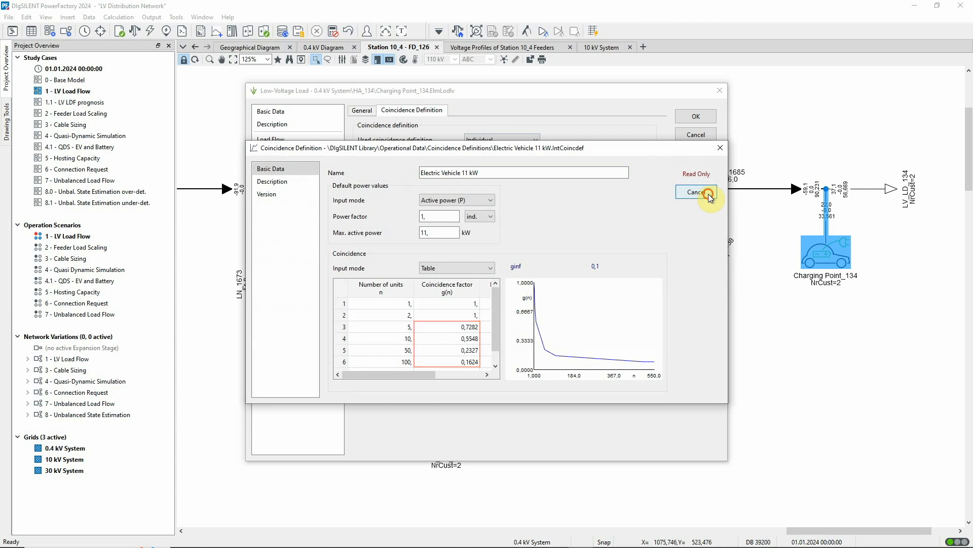
click(695, 192)
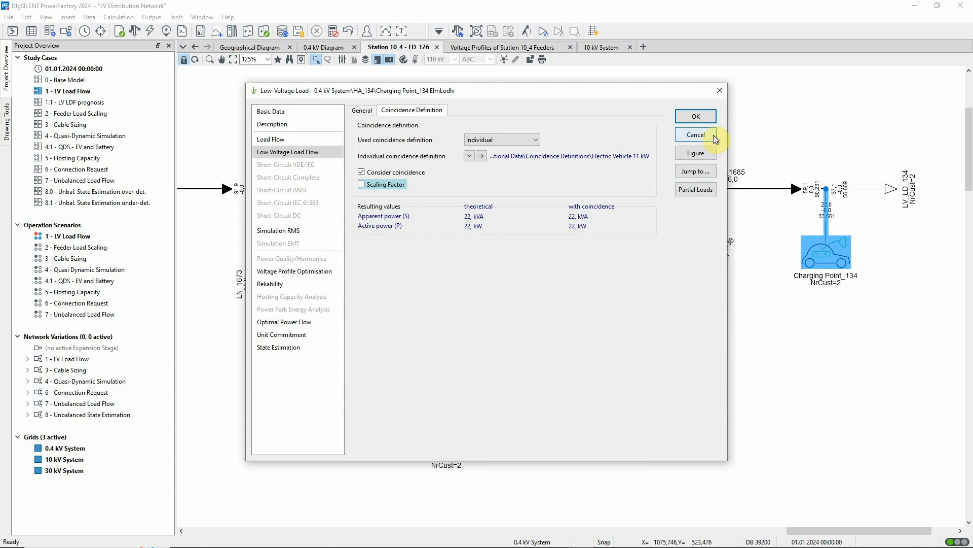
click(695, 135)
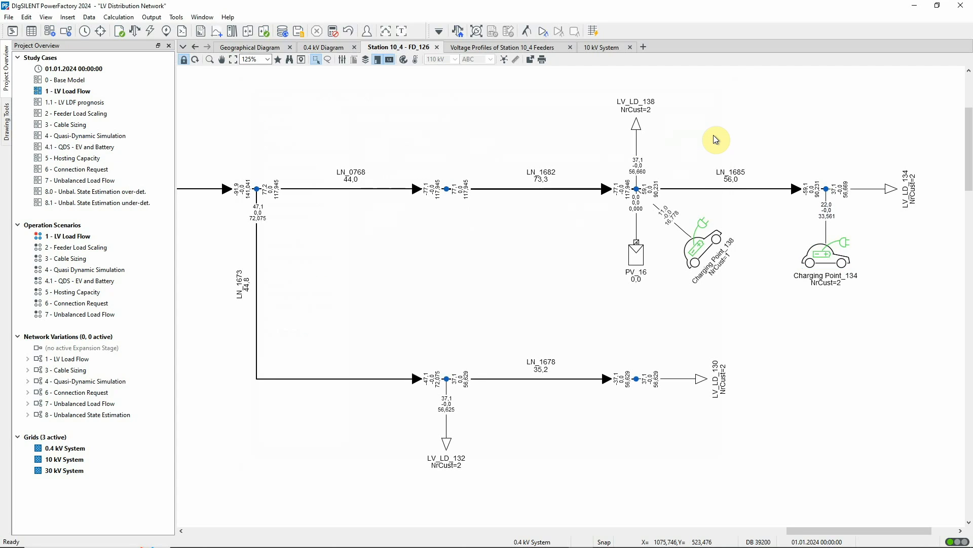
- Reopen the Low Voltage Load Flow Calculation command dialog from the toolbar
click(826, 194)
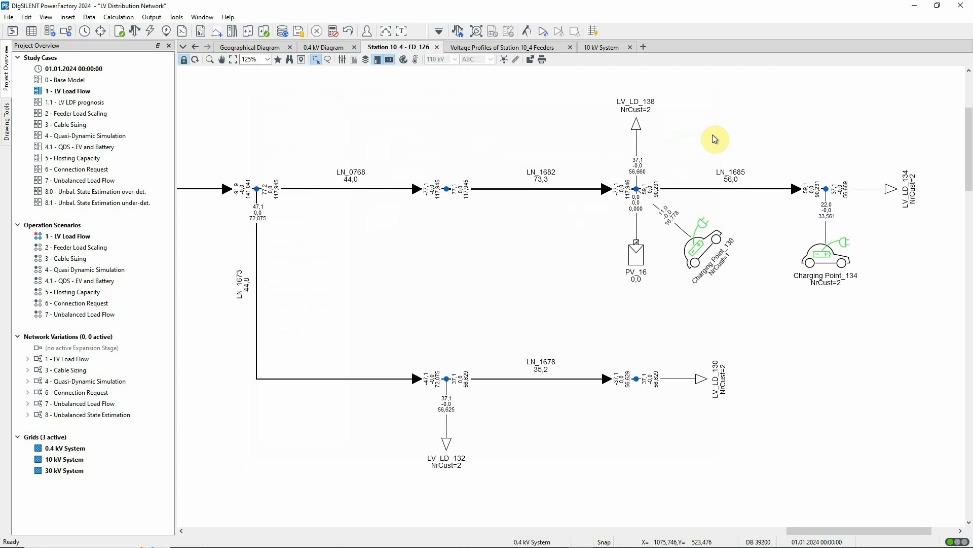
click(459, 31)
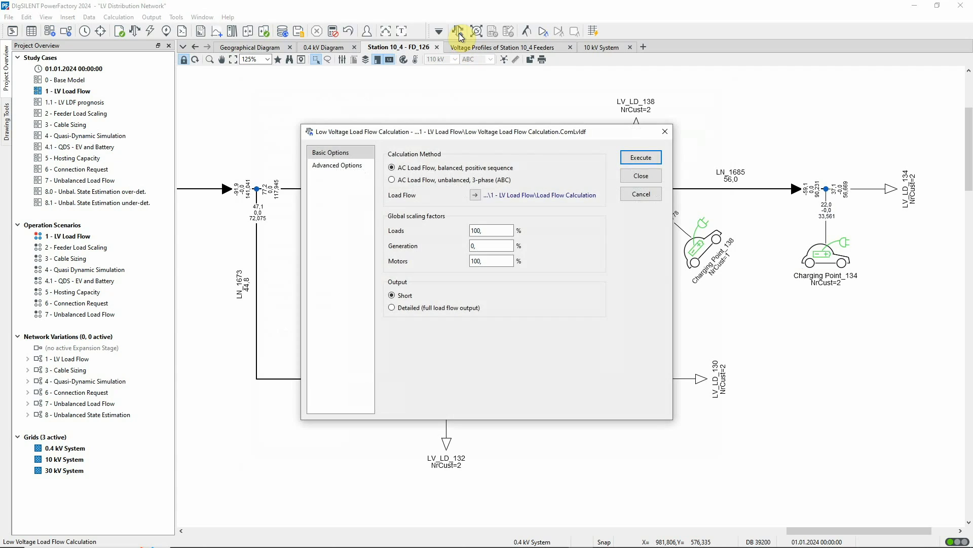
- Change the Household fully-electric scaling factor back to 0,5 under Advanced Options and confirm
click(336, 166)
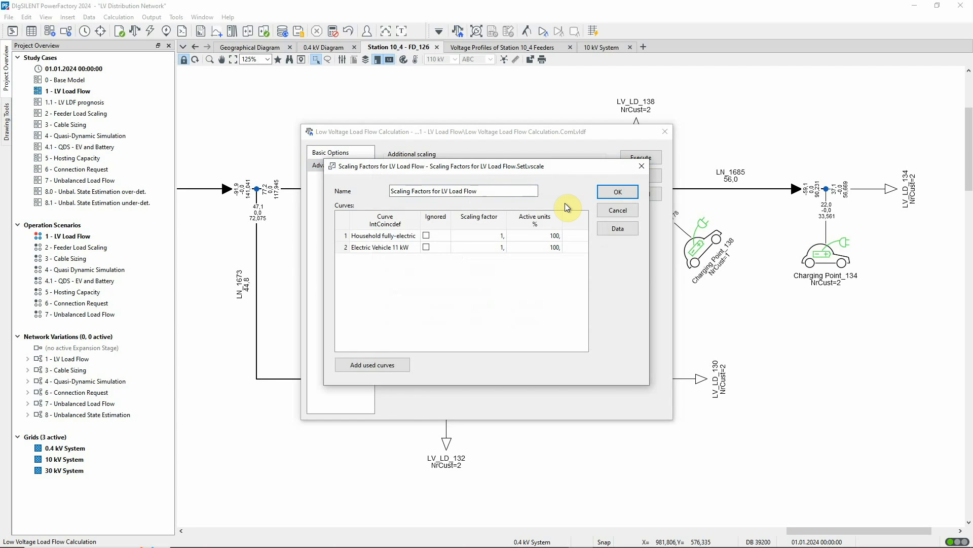
mouse_move(512, 234)
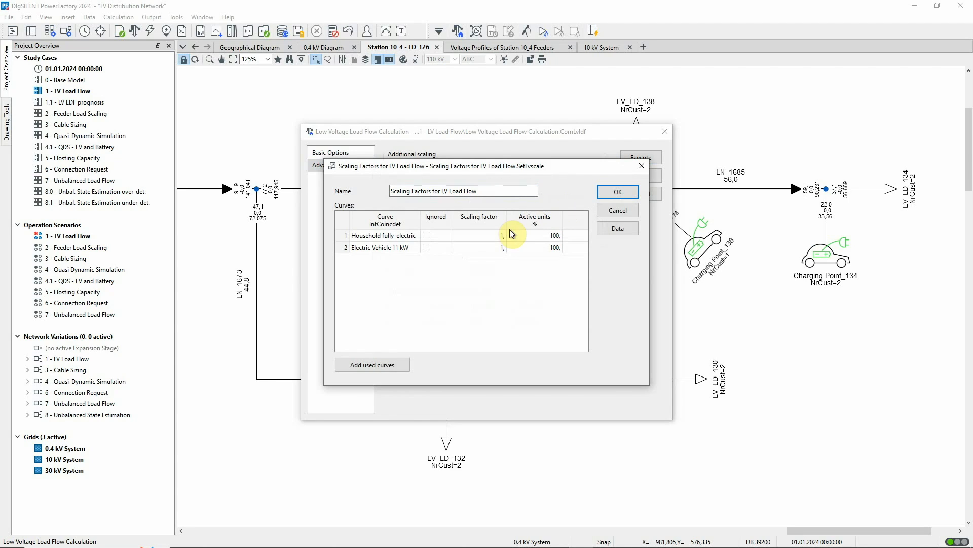
click(480, 235)
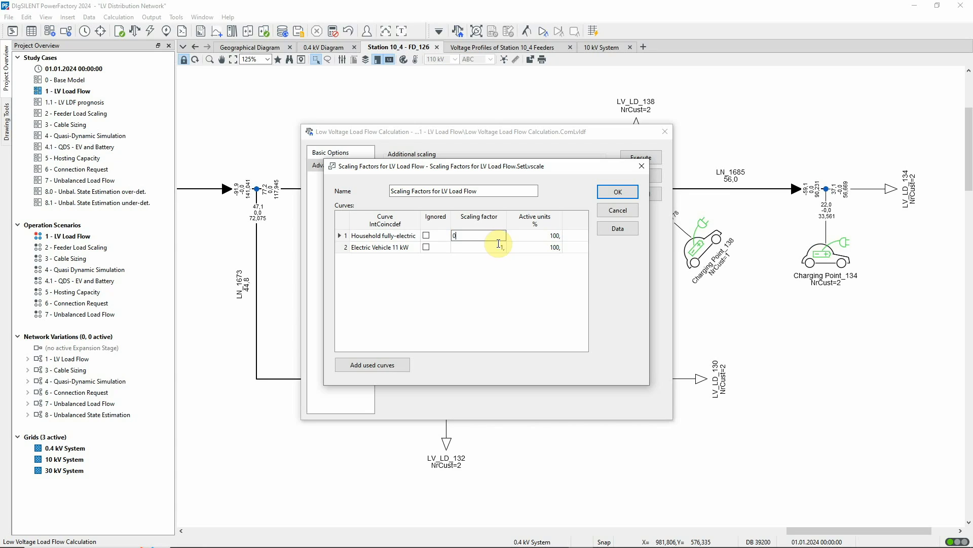
text(0,5)
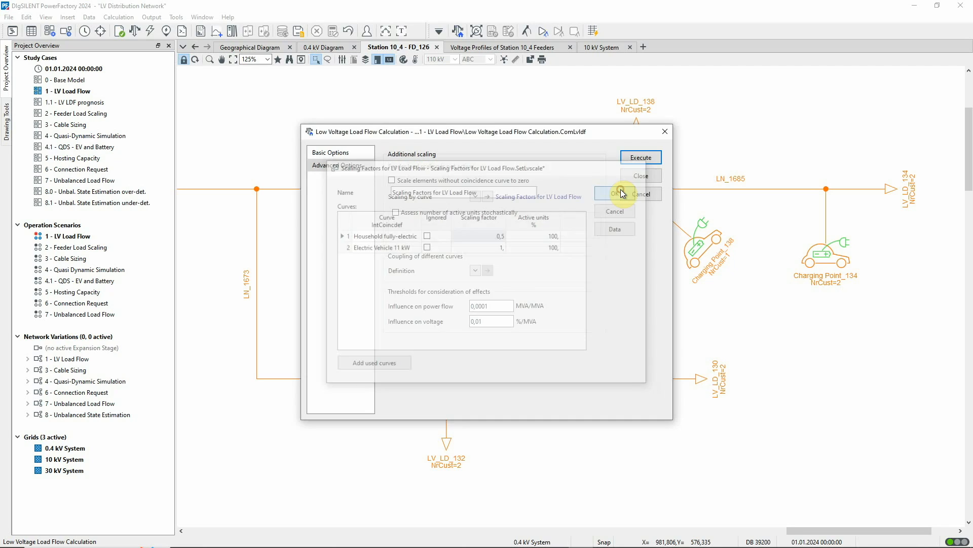
click(616, 193)
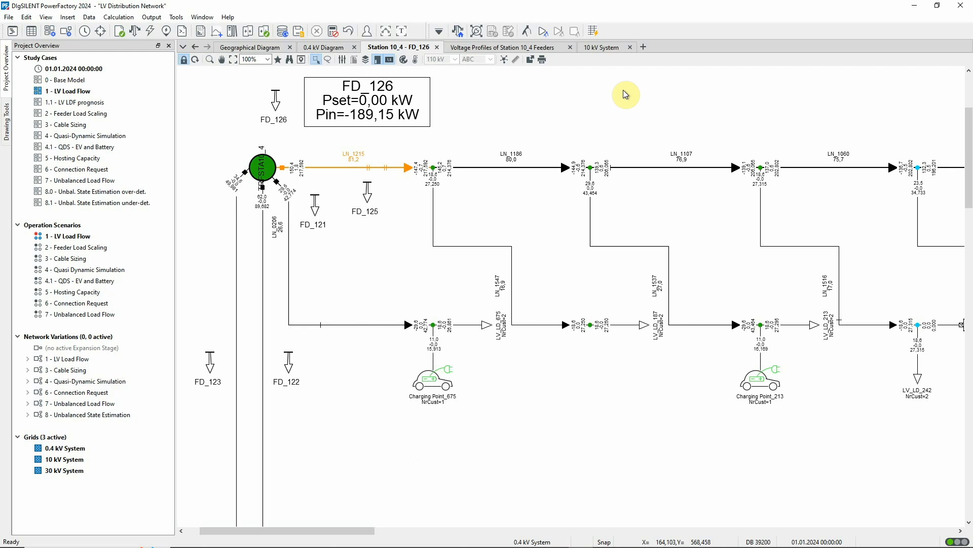
- Show the 'Voltage Profiles of Station 10_4 Feeders' plot after running the load flow
click(503, 48)
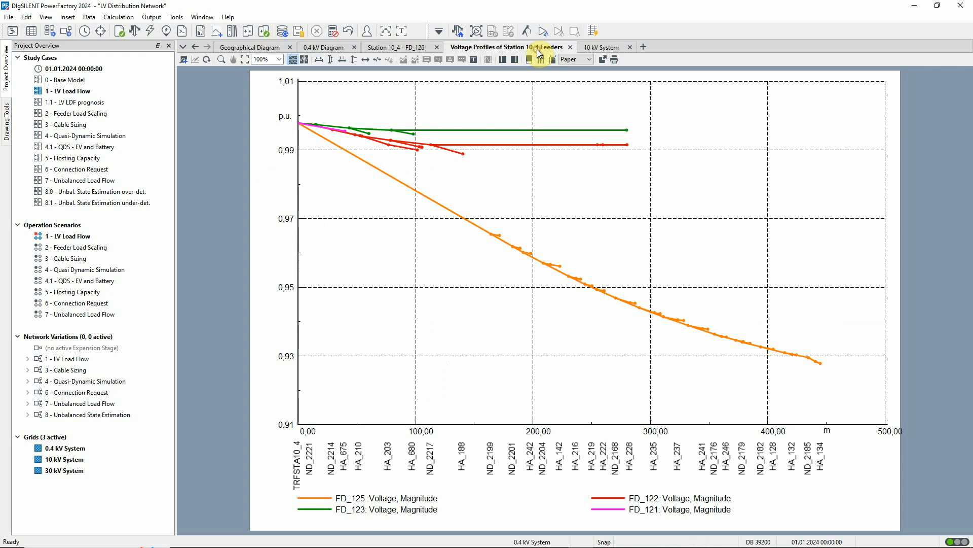
mouse_move(615, 77)
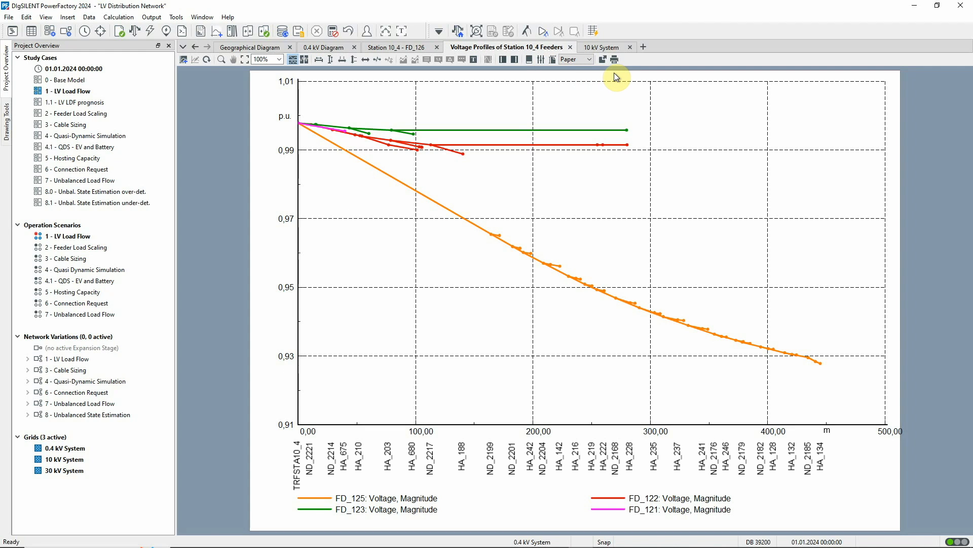